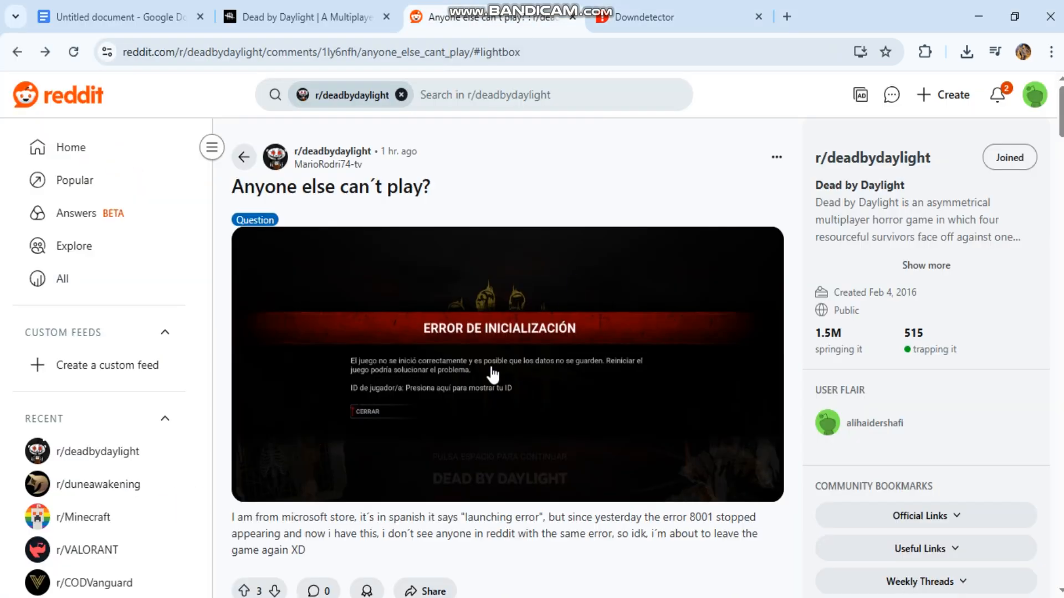
Step: View the post's Spanish initialization error screenshot full-size in the Reddit lightbox
click(493, 374)
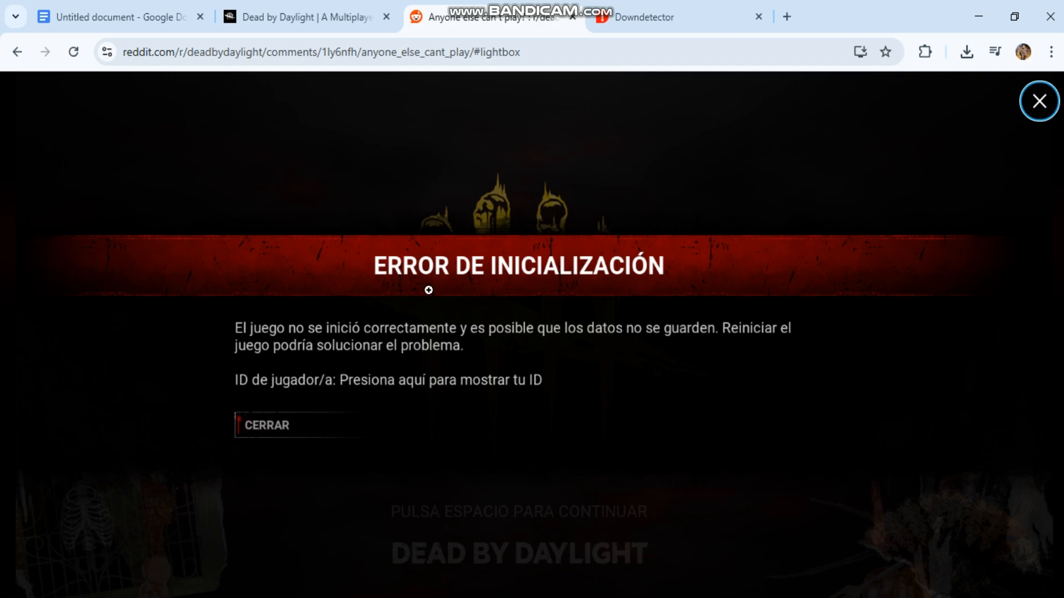
mouse_move(306, 17)
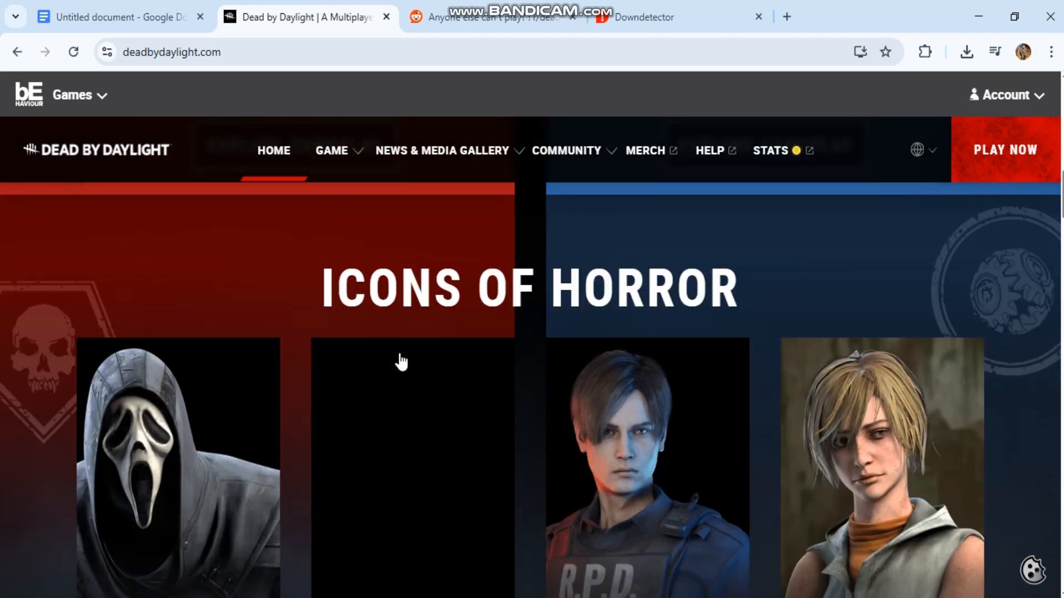
Step: Scroll the Dead by Daylight homepage from the Icons of Horror banner to the Gameplay Gallery
scroll(down, 3)
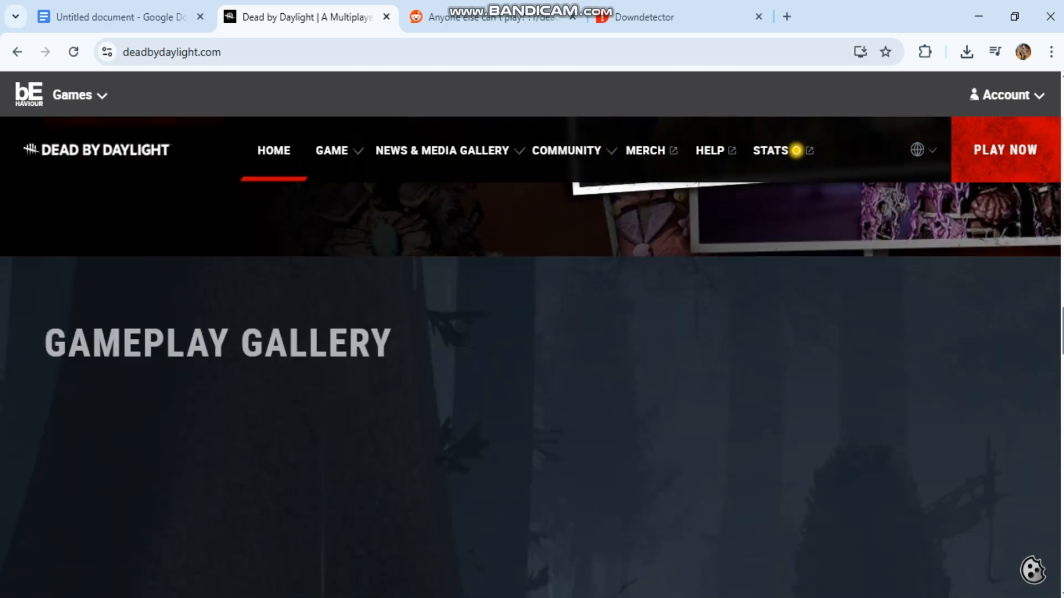
scroll(down, 3)
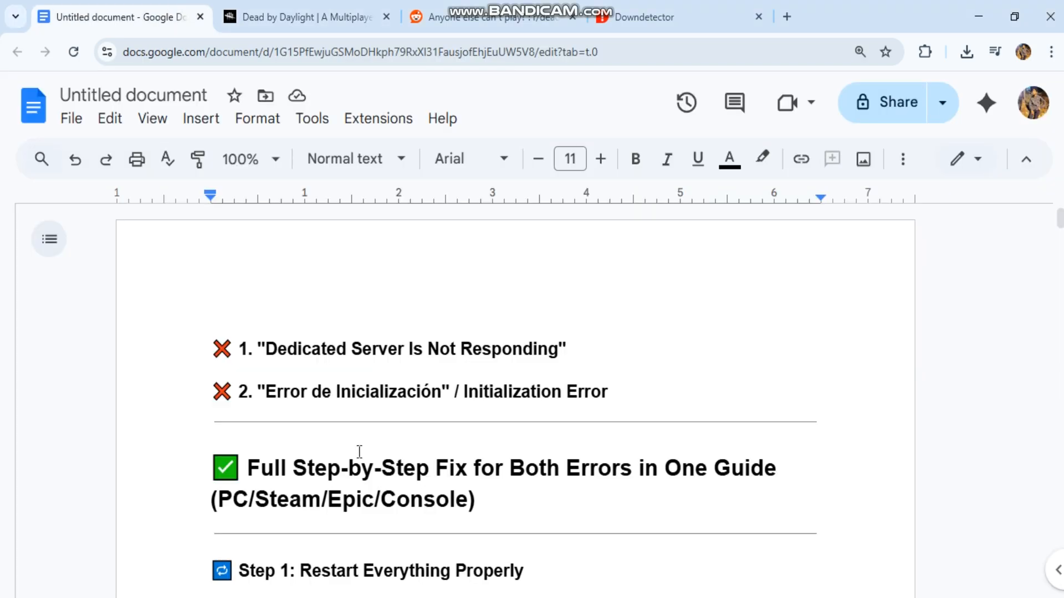
Step: Scroll through the guide's error titles and Steps 1–3 until Step 4 comes into view
scroll(down, 3)
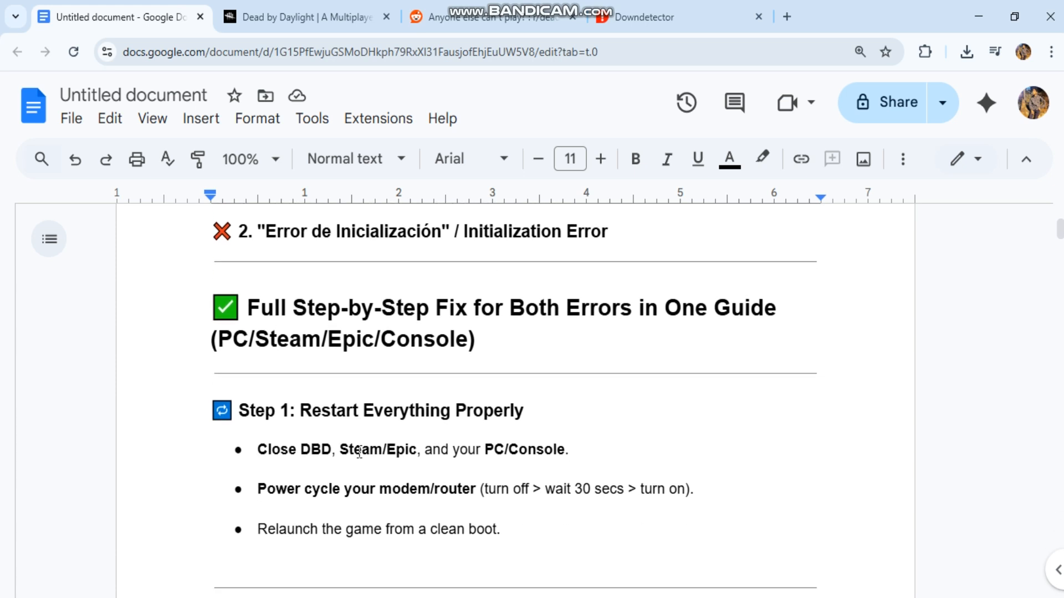
scroll(down, 3)
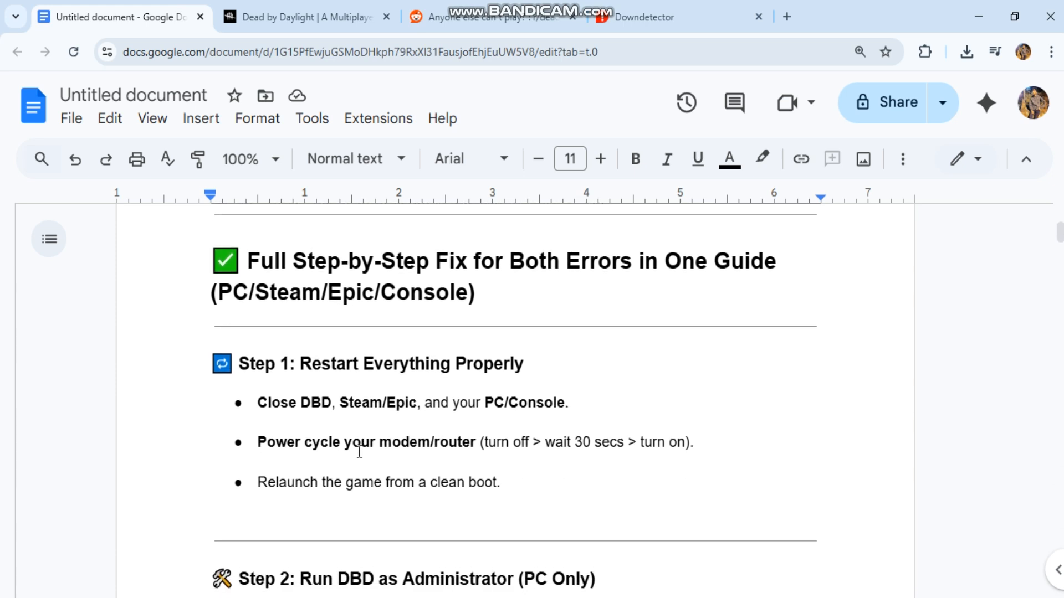
scroll(down, 3)
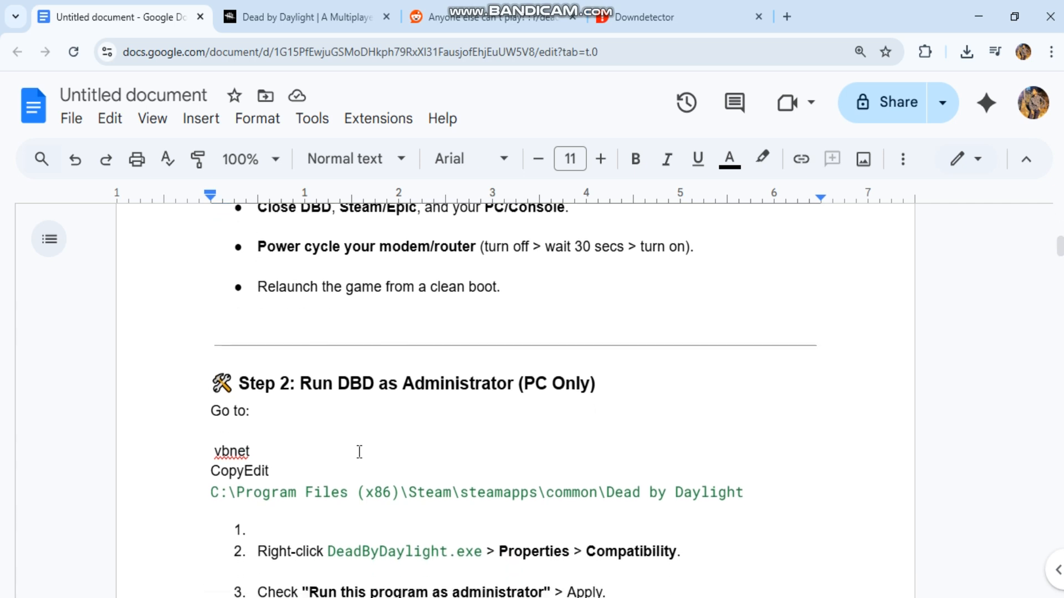
scroll(down, 3)
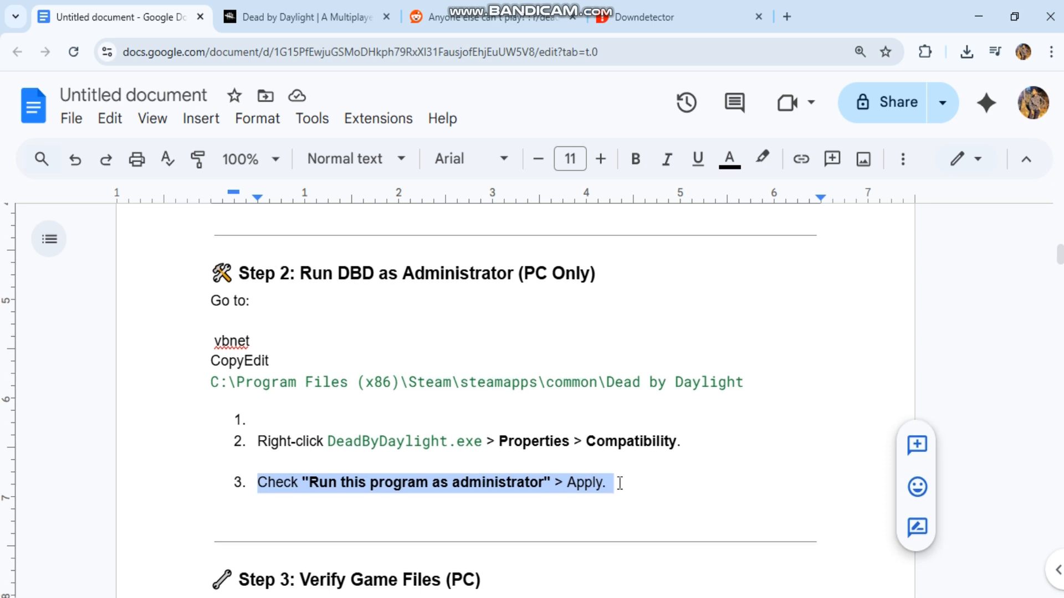
scroll(down, 3)
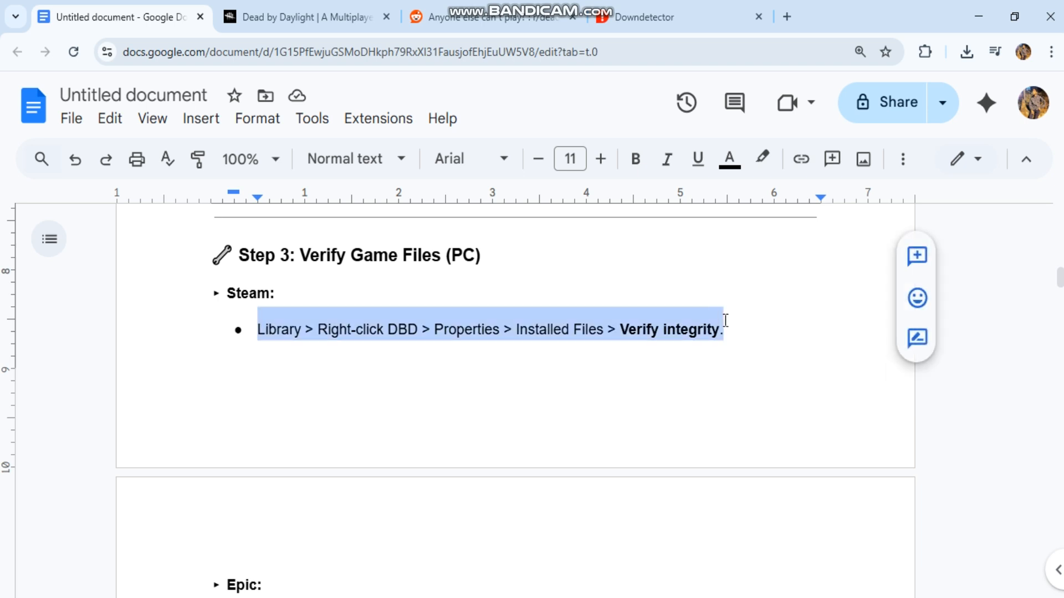
scroll(down, 3)
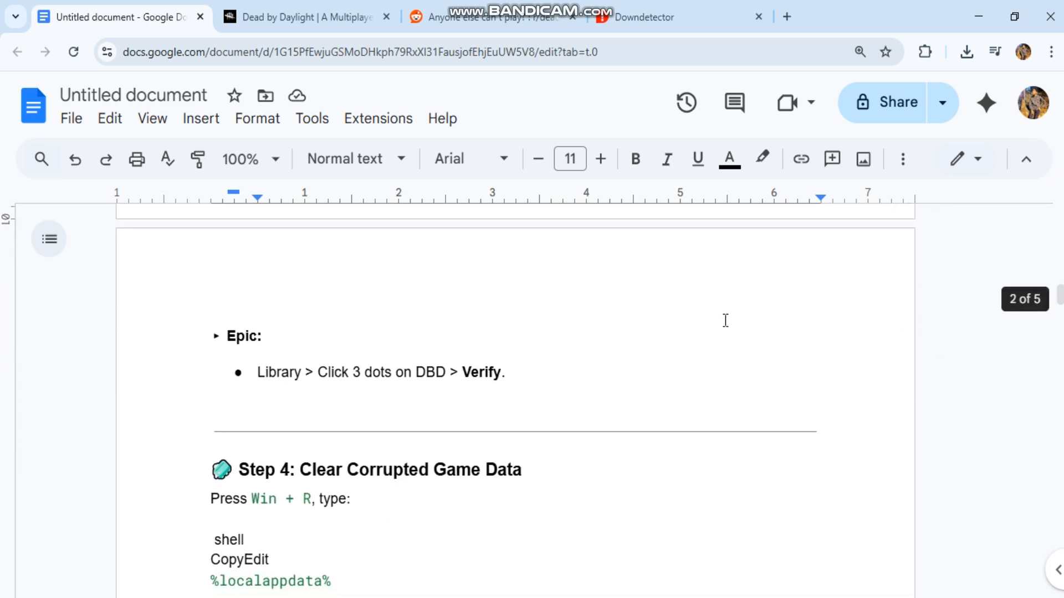
scroll(down, 3)
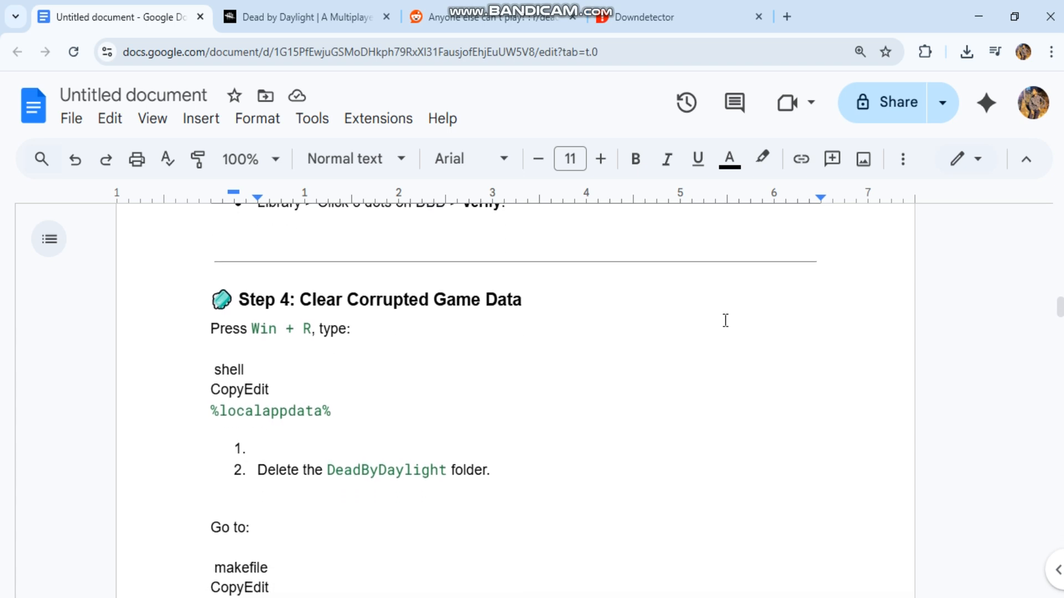
Step: Highlight the Win + R instructions in Step 4 on clearing corrupted game data
triple_click(380, 297)
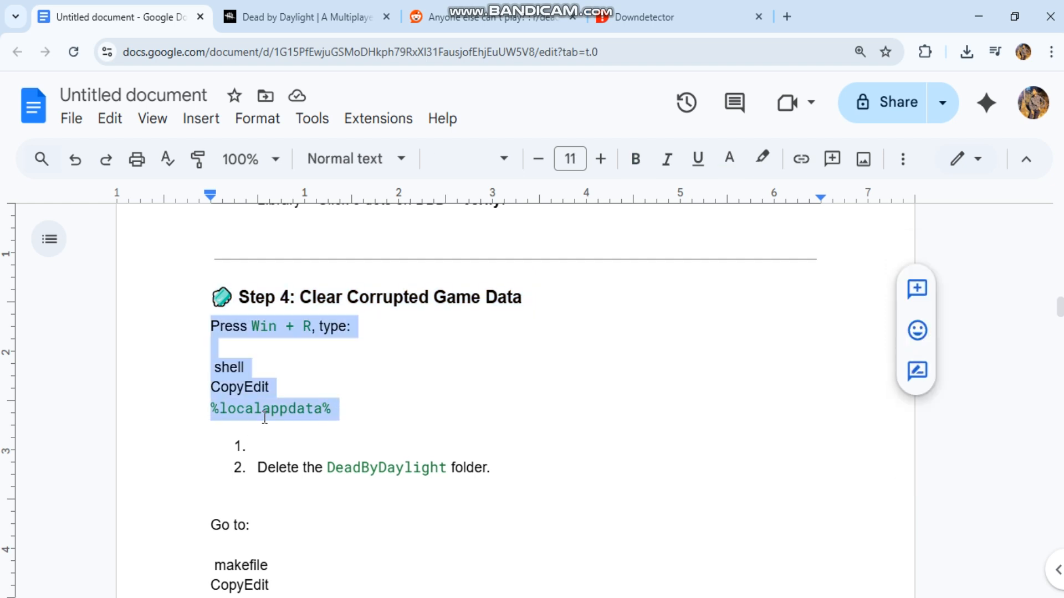
click(341, 467)
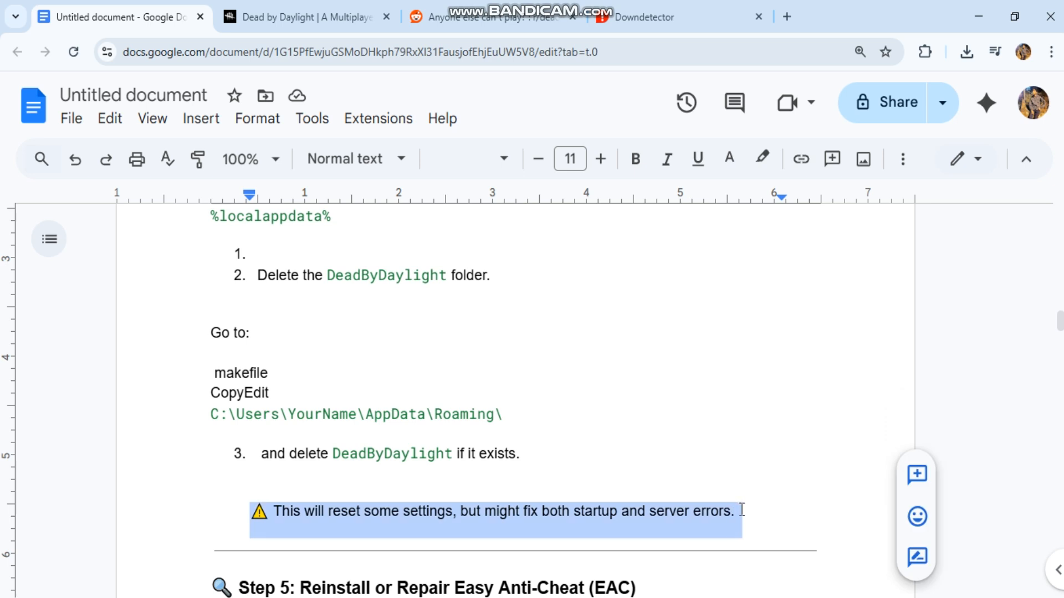
Step: Move past Step 4's warning to Step 5's Repair Service instruction for Easy Anti-Cheat
scroll(down, 3)
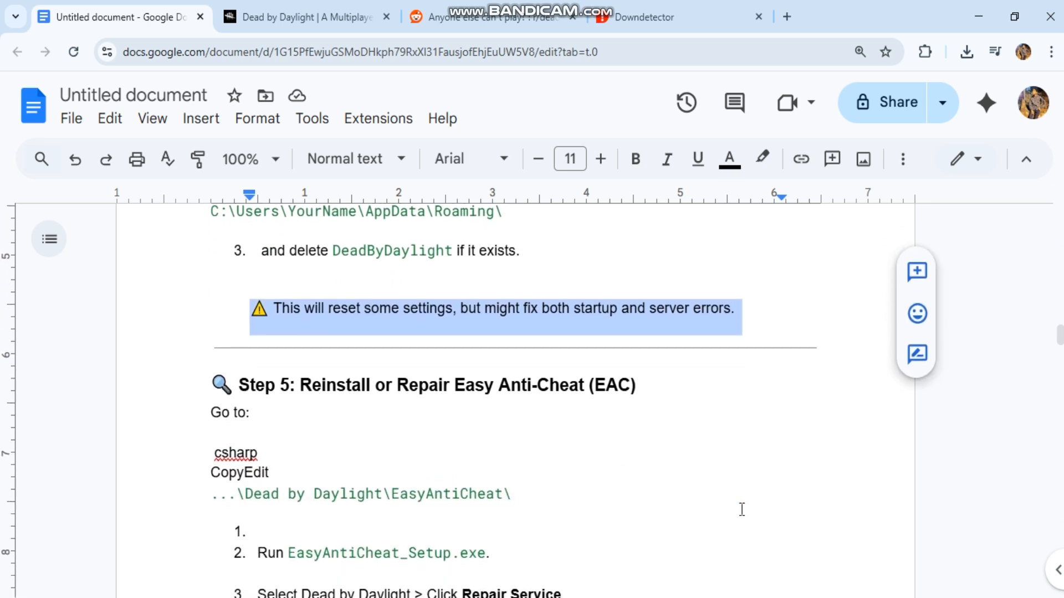
scroll(down, 3)
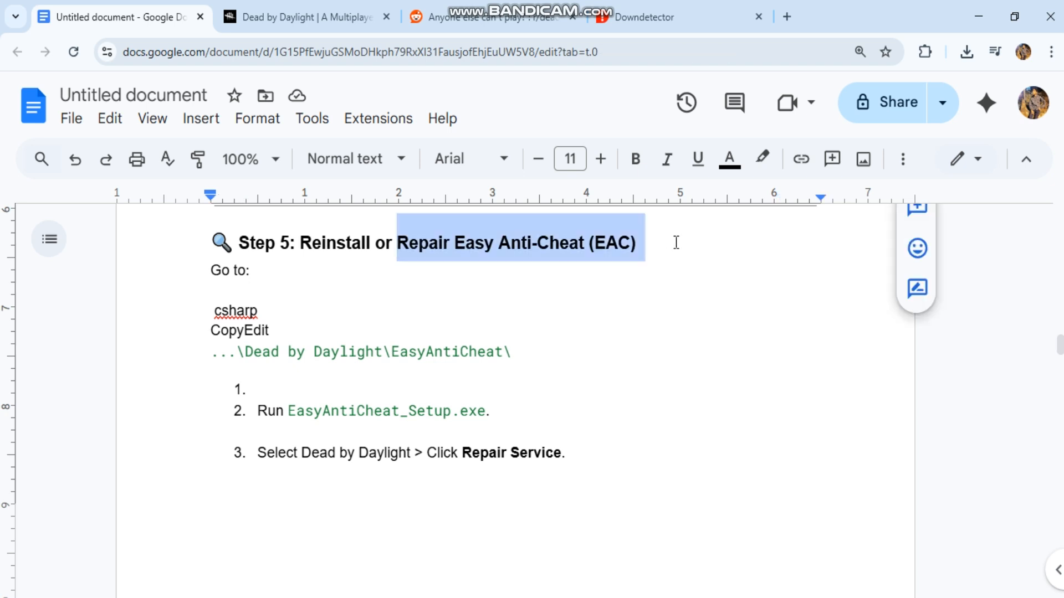
click(277, 330)
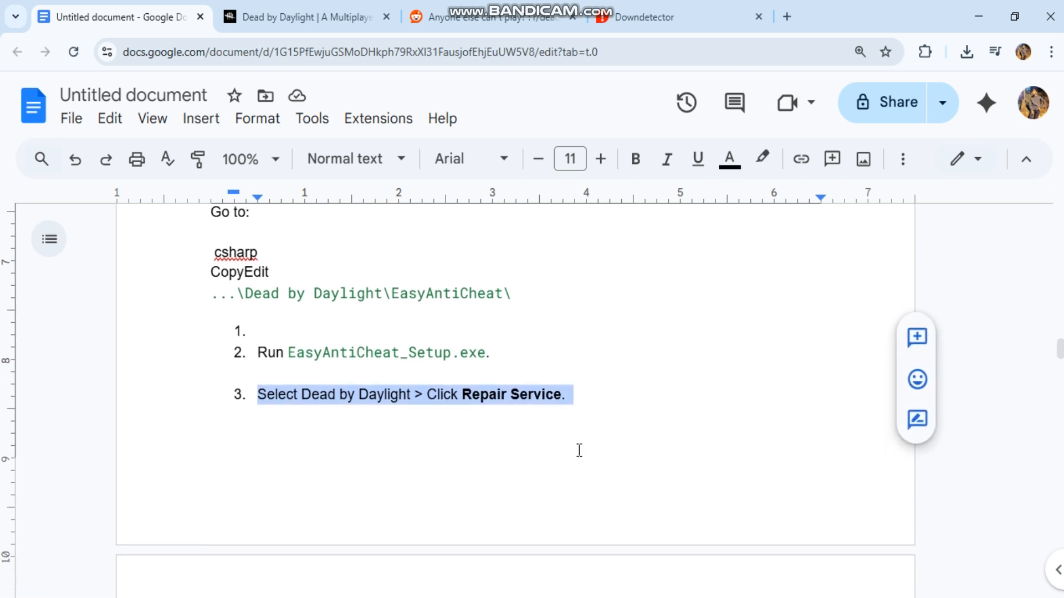
Step: Read Step 6 on Google DNS and flushing the cache, then return to the Dead by Daylight site
scroll(down, 3)
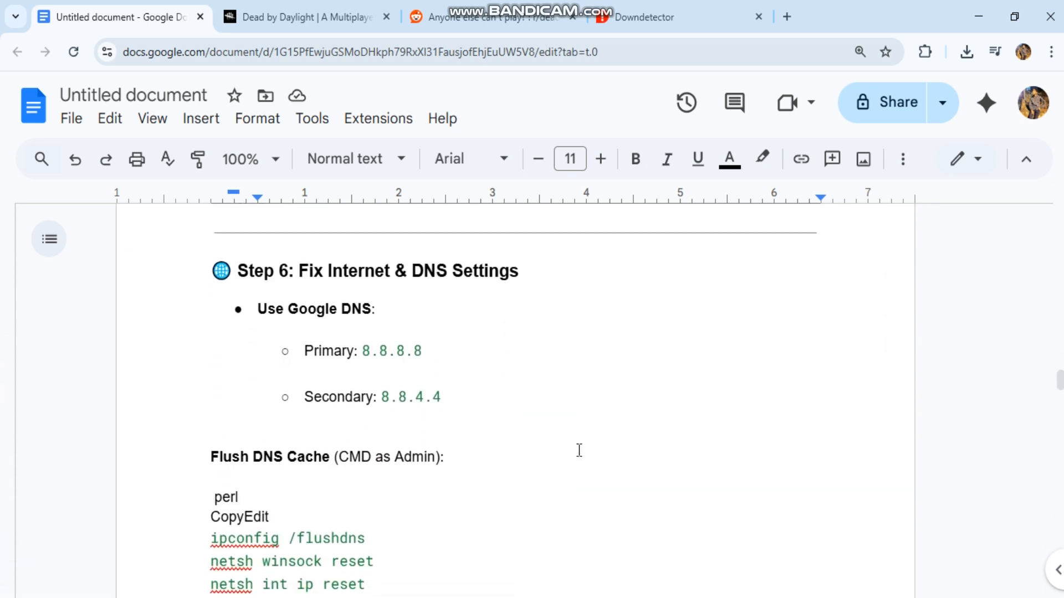
mouse_move(439, 334)
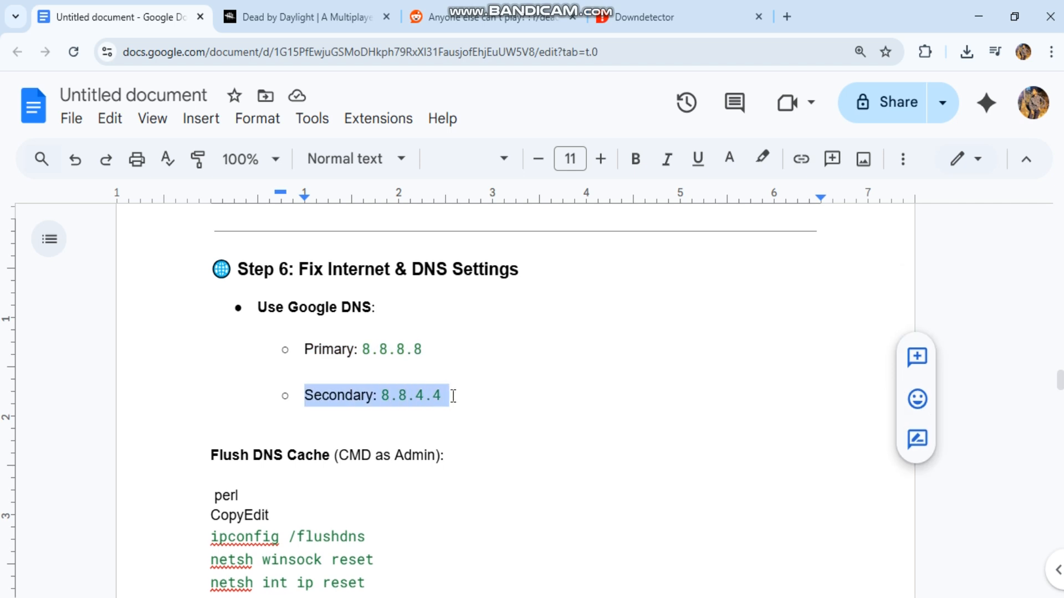
scroll(down, 3)
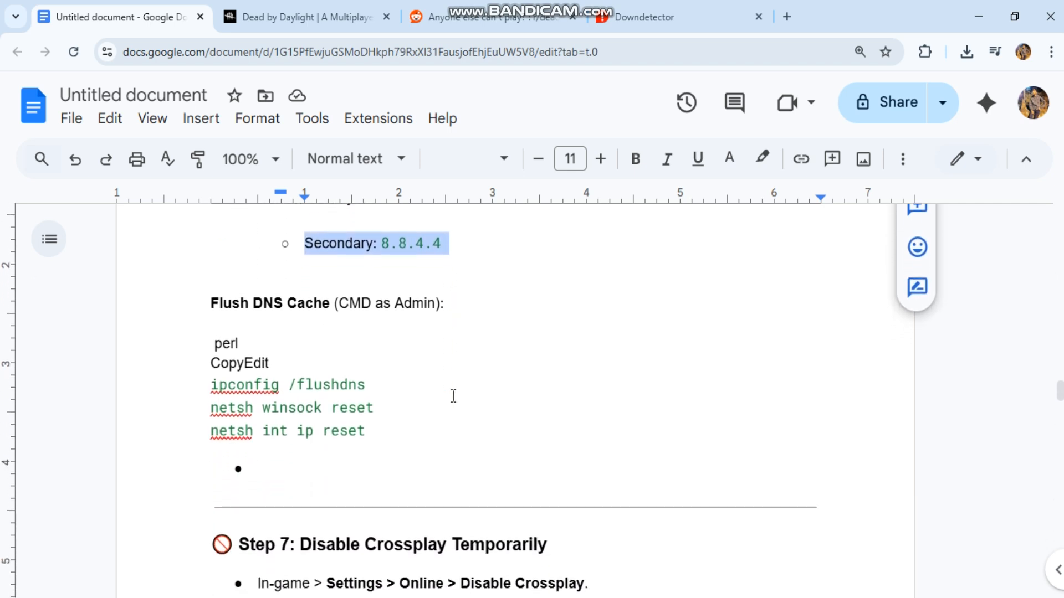
click(301, 17)
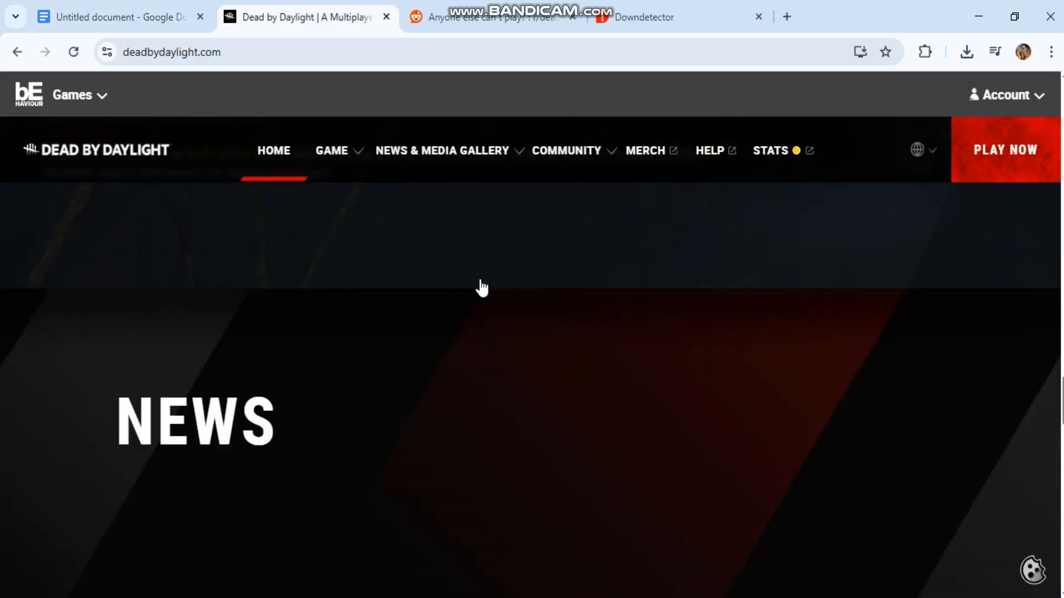
Step: Look over the official site, then switch to Downdetector and scroll its service list back to the search box
scroll(down, 3)
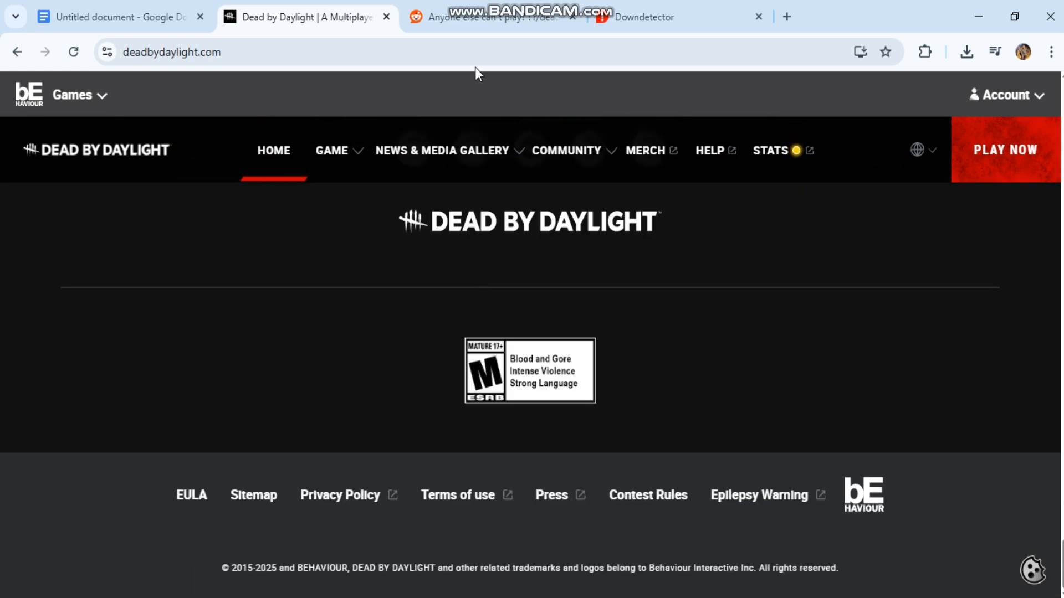
click(479, 17)
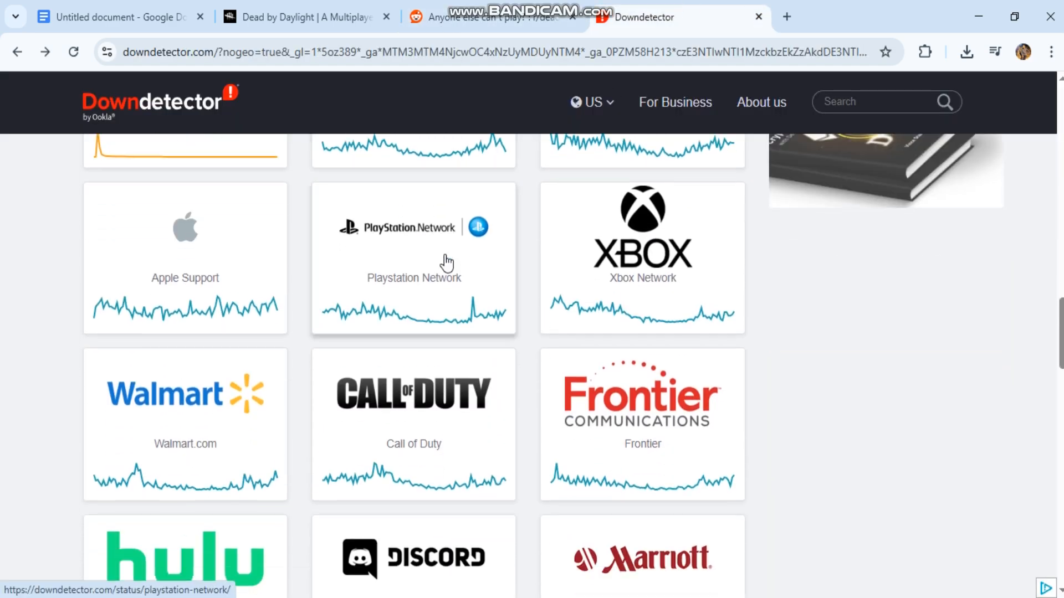
scroll(down, 3)
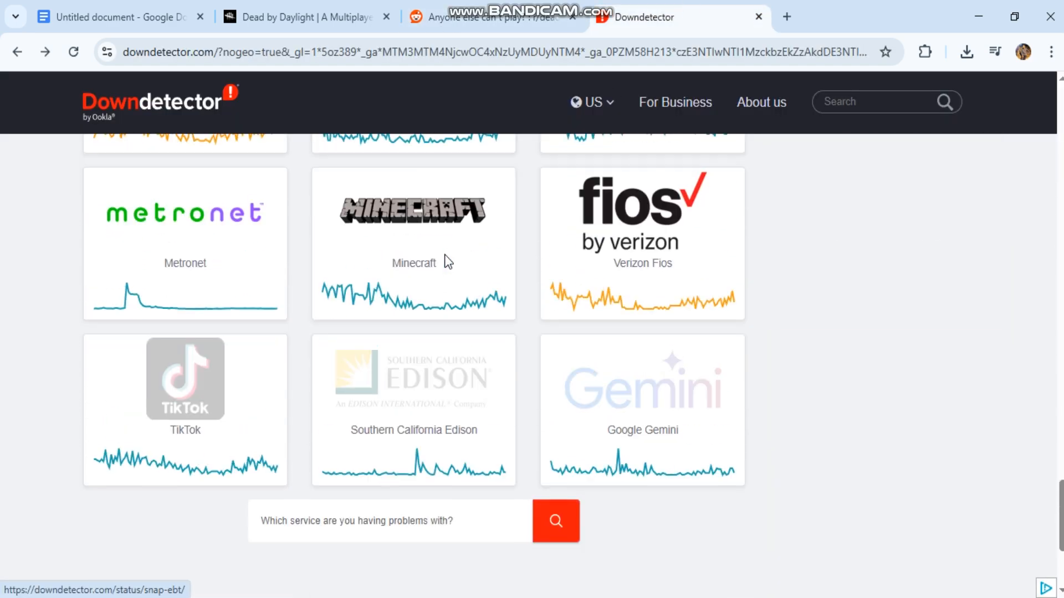
scroll(up, 3)
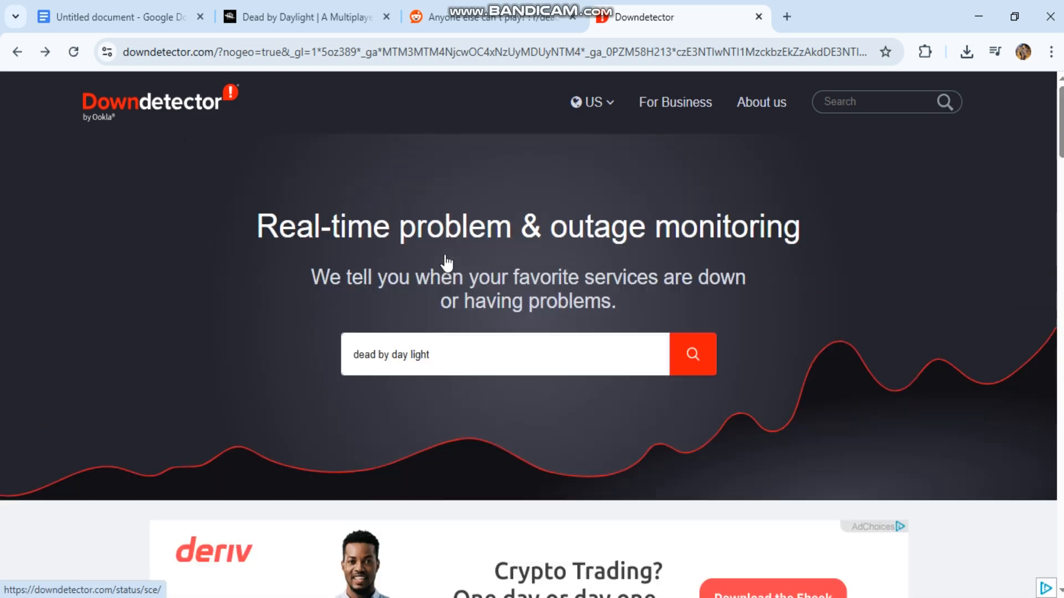
Step: Return to the guide's Step 7 and highlight the EasyAntiCheat.exe file name
click(118, 17)
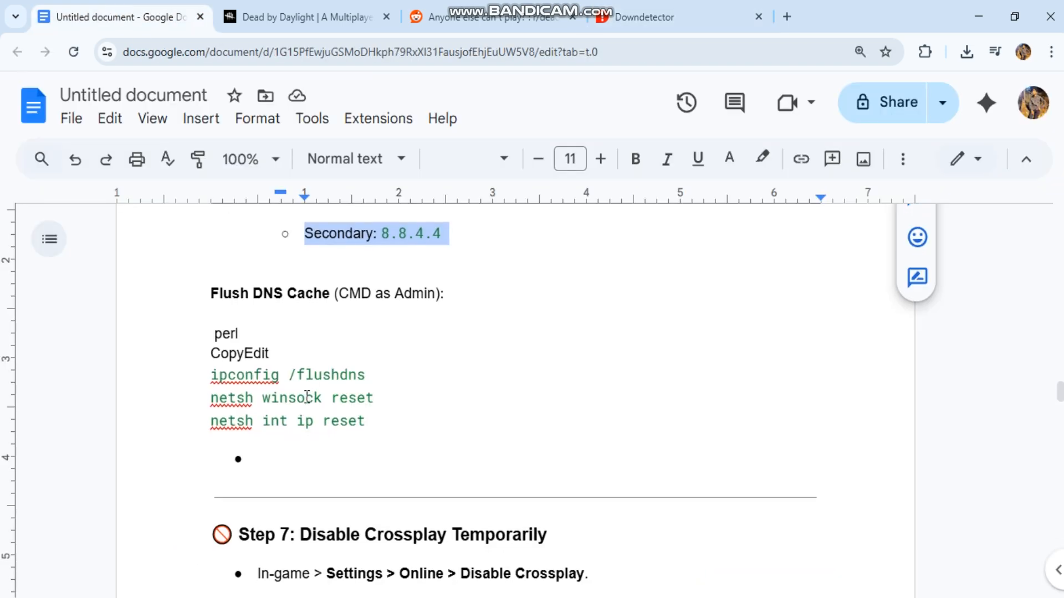
scroll(down, 3)
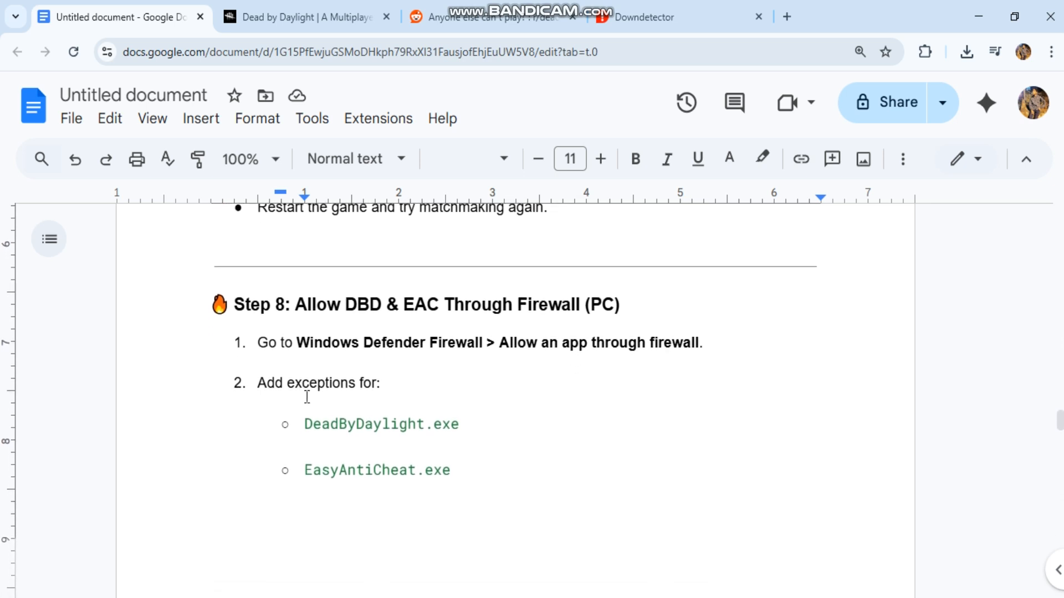
double_click(381, 425)
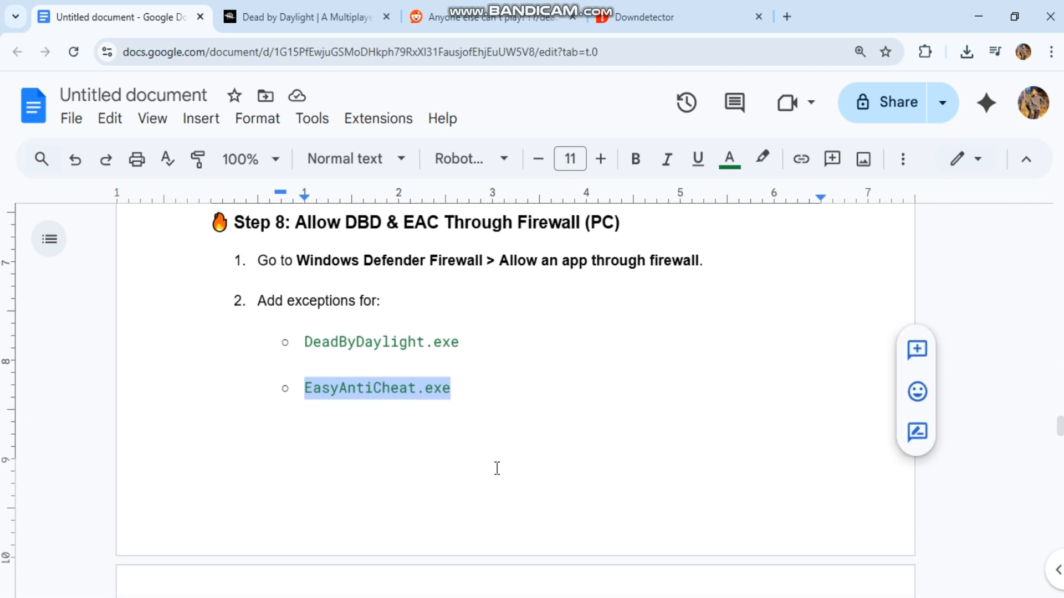
Step: Read Steps 8–10 through the full reinstall instructions down to the Bonus Tips section
scroll(down, 3)
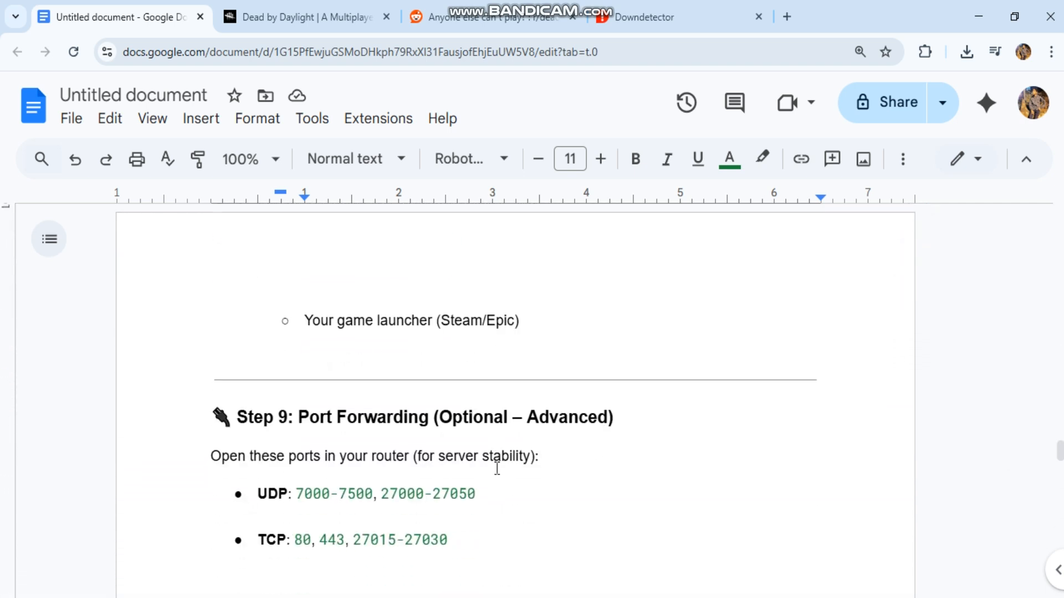
scroll(down, 3)
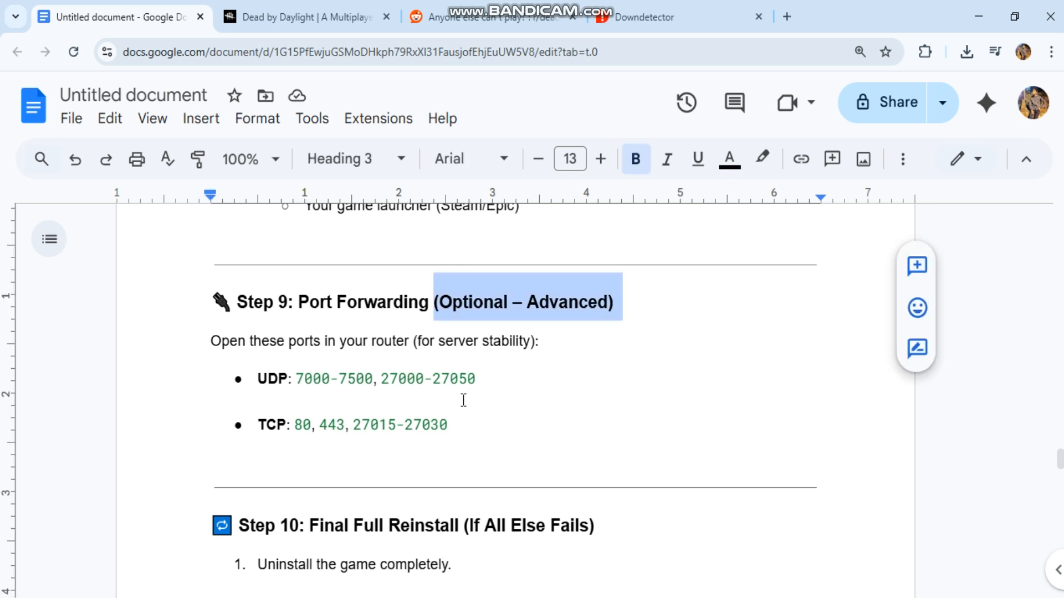
scroll(down, 3)
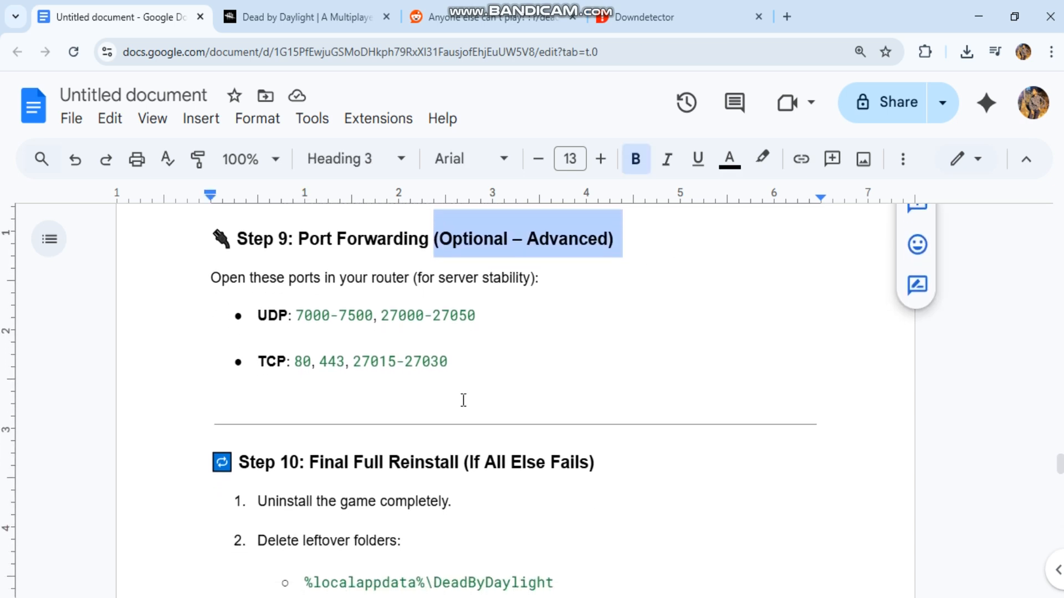
scroll(down, 3)
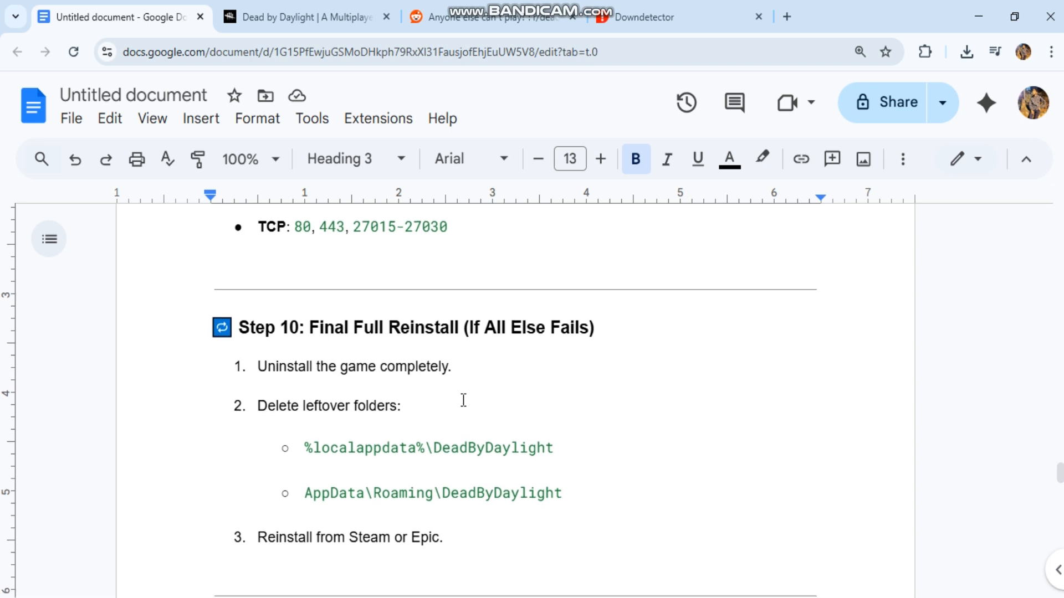
scroll(down, 3)
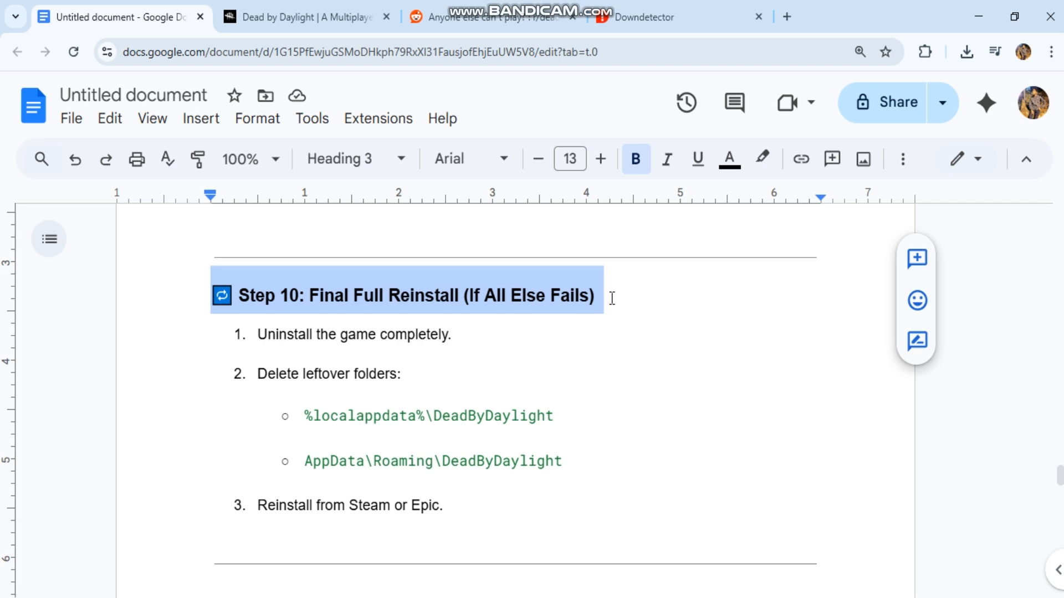
scroll(down, 3)
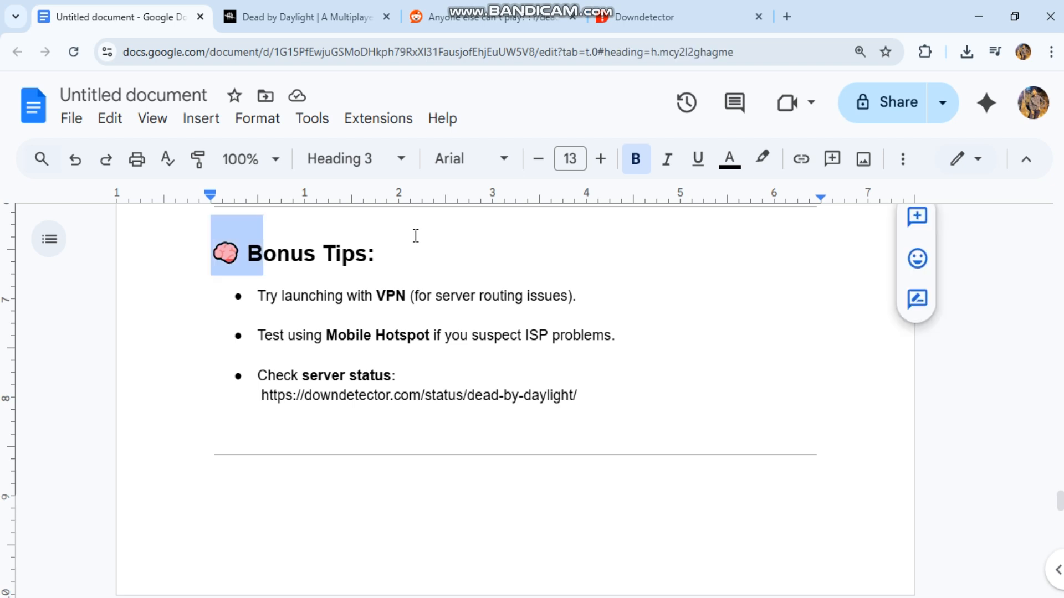
Step: Follow the Bonus Tips Downdetector link, scroll its report chart and dismiss the local-site popup
click(347, 296)
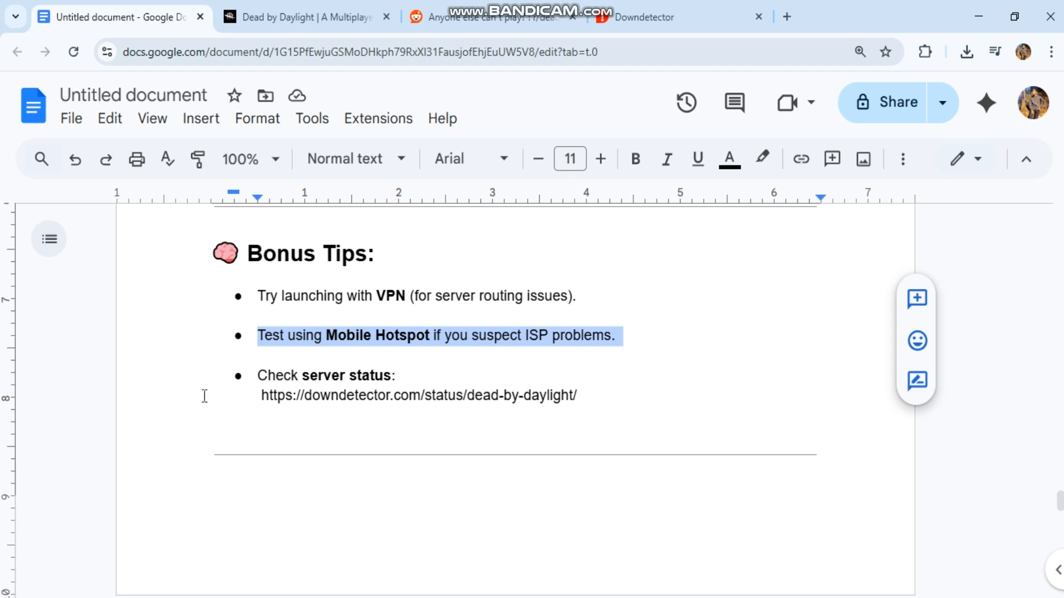
scroll(down, 3)
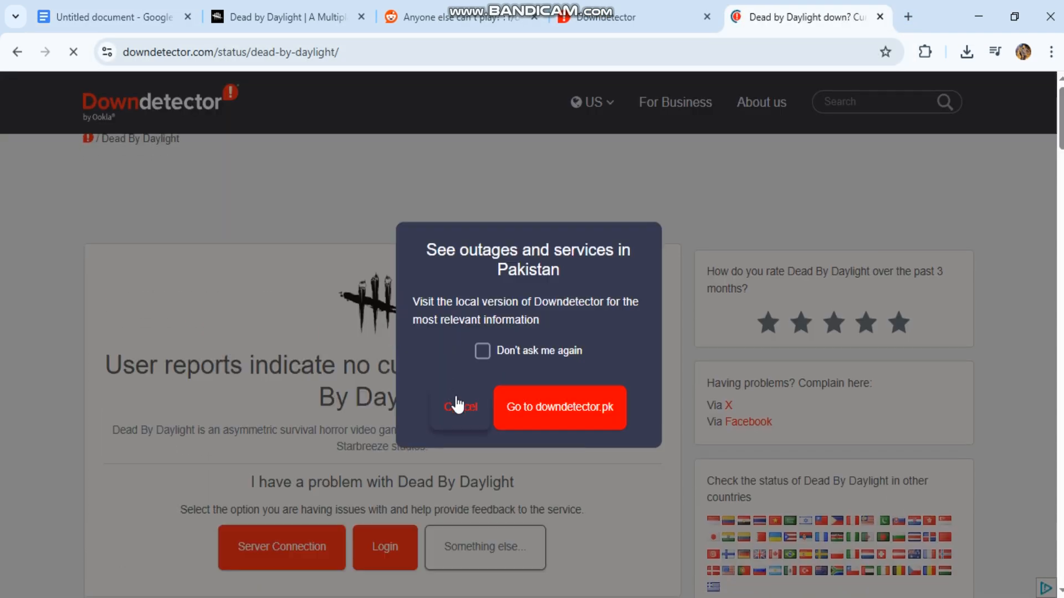
click(459, 407)
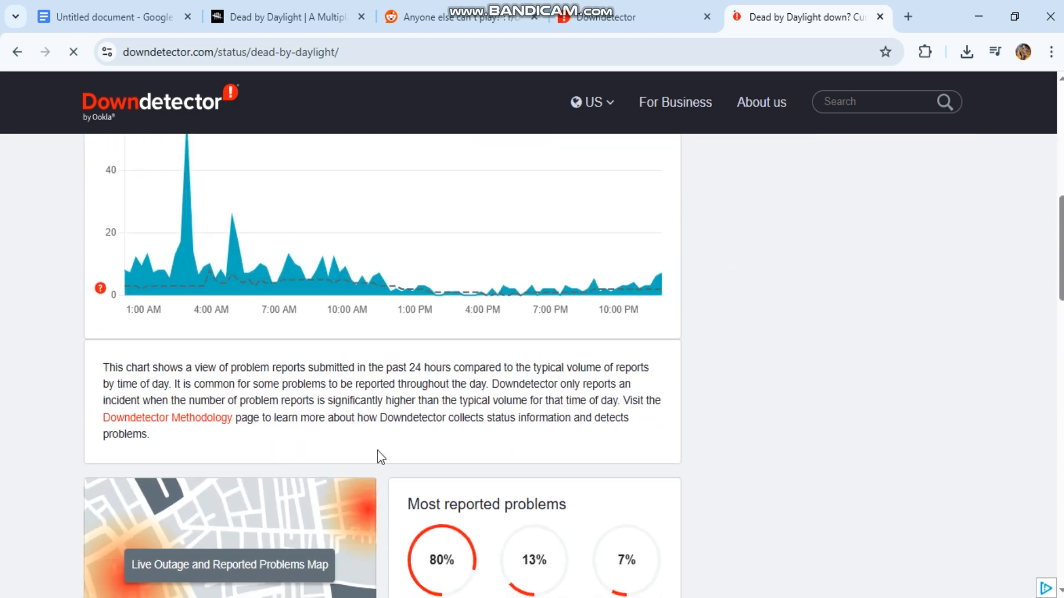
Step: Return to the guide and scroll to its closing Fixes Both summary
click(108, 17)
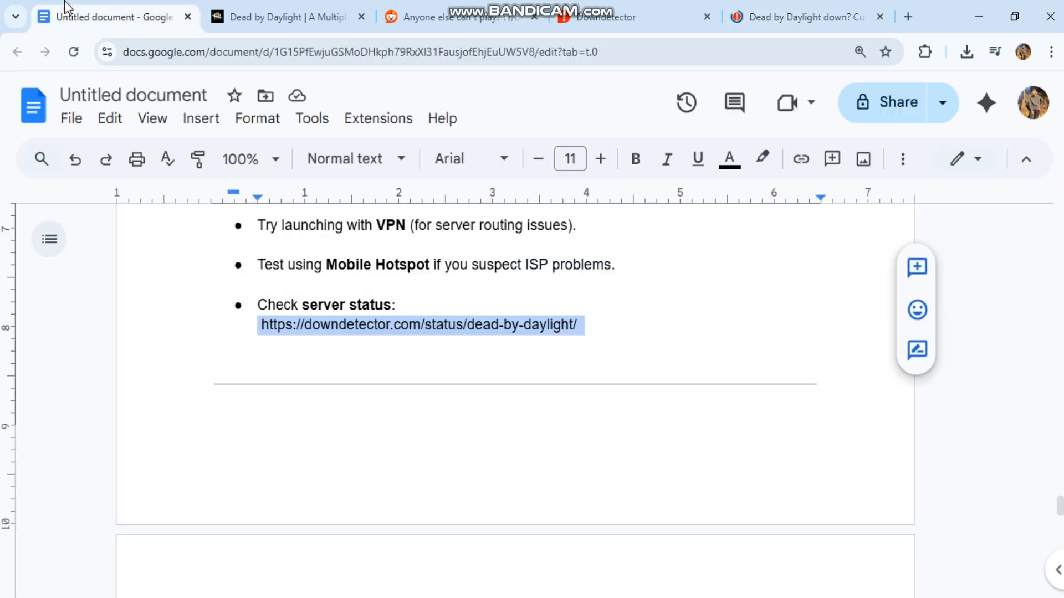
scroll(down, 3)
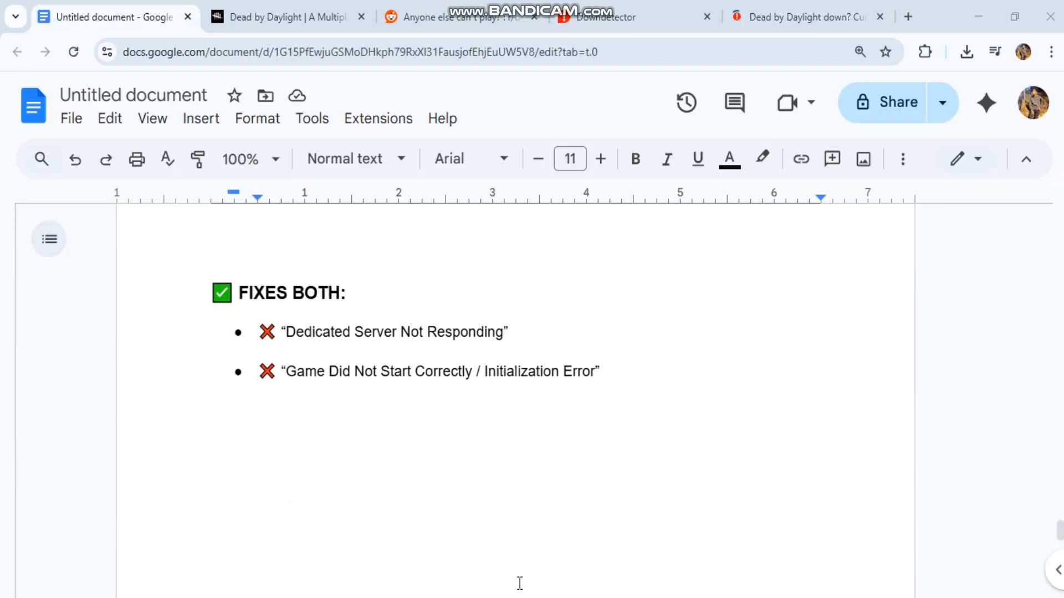